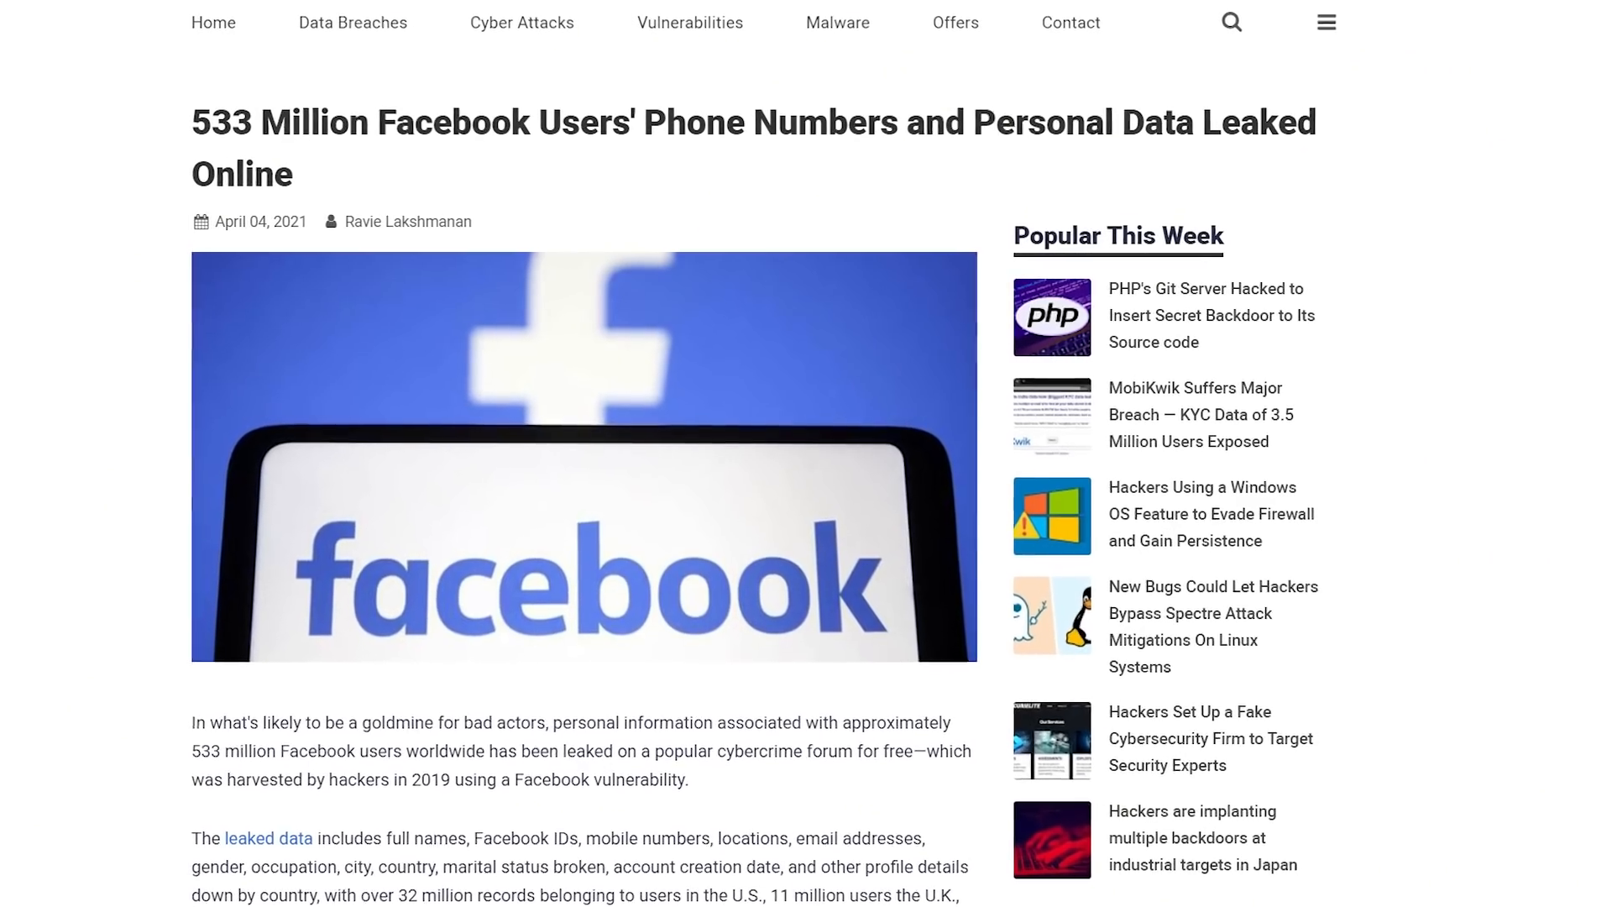
pyautogui.scroll(-3)
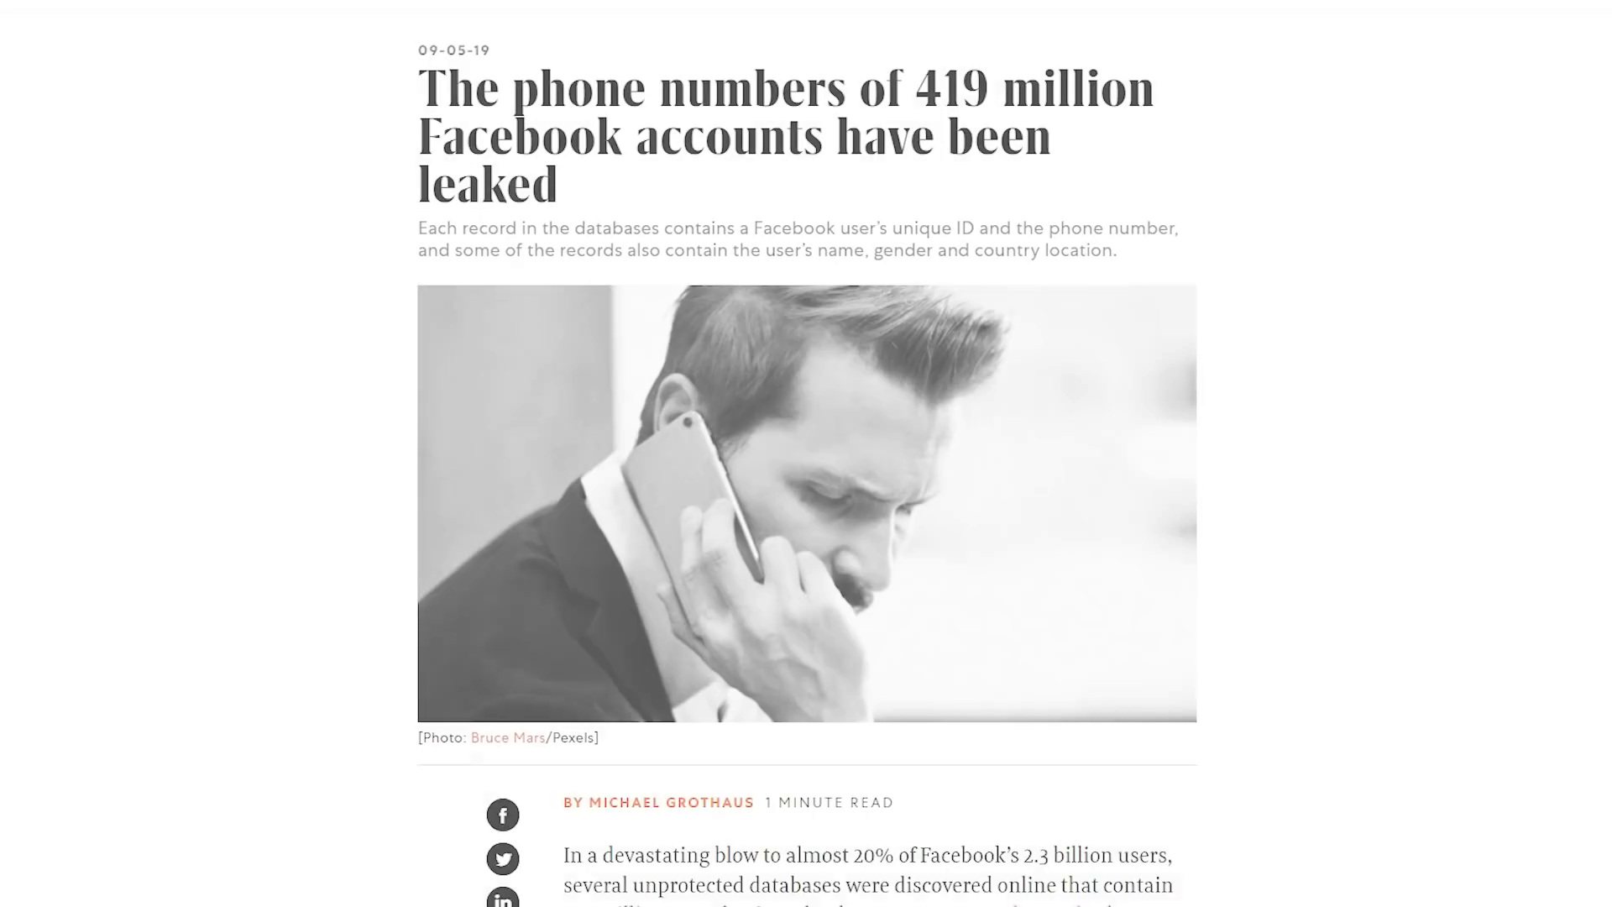
pyautogui.scroll(-3)
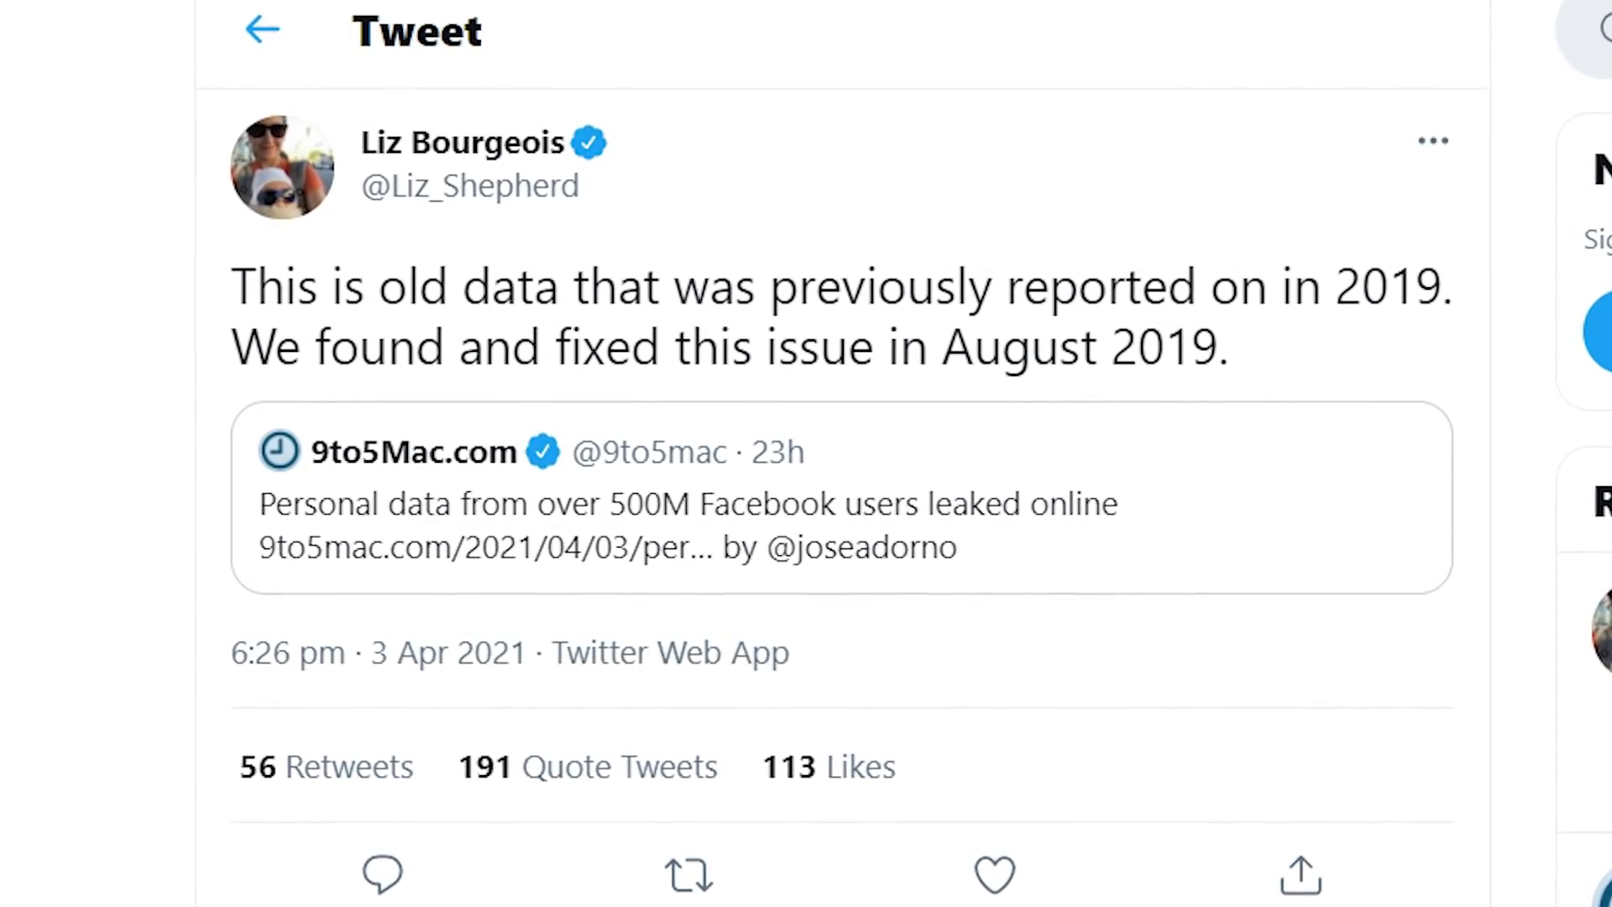
pyautogui.scroll(-3)
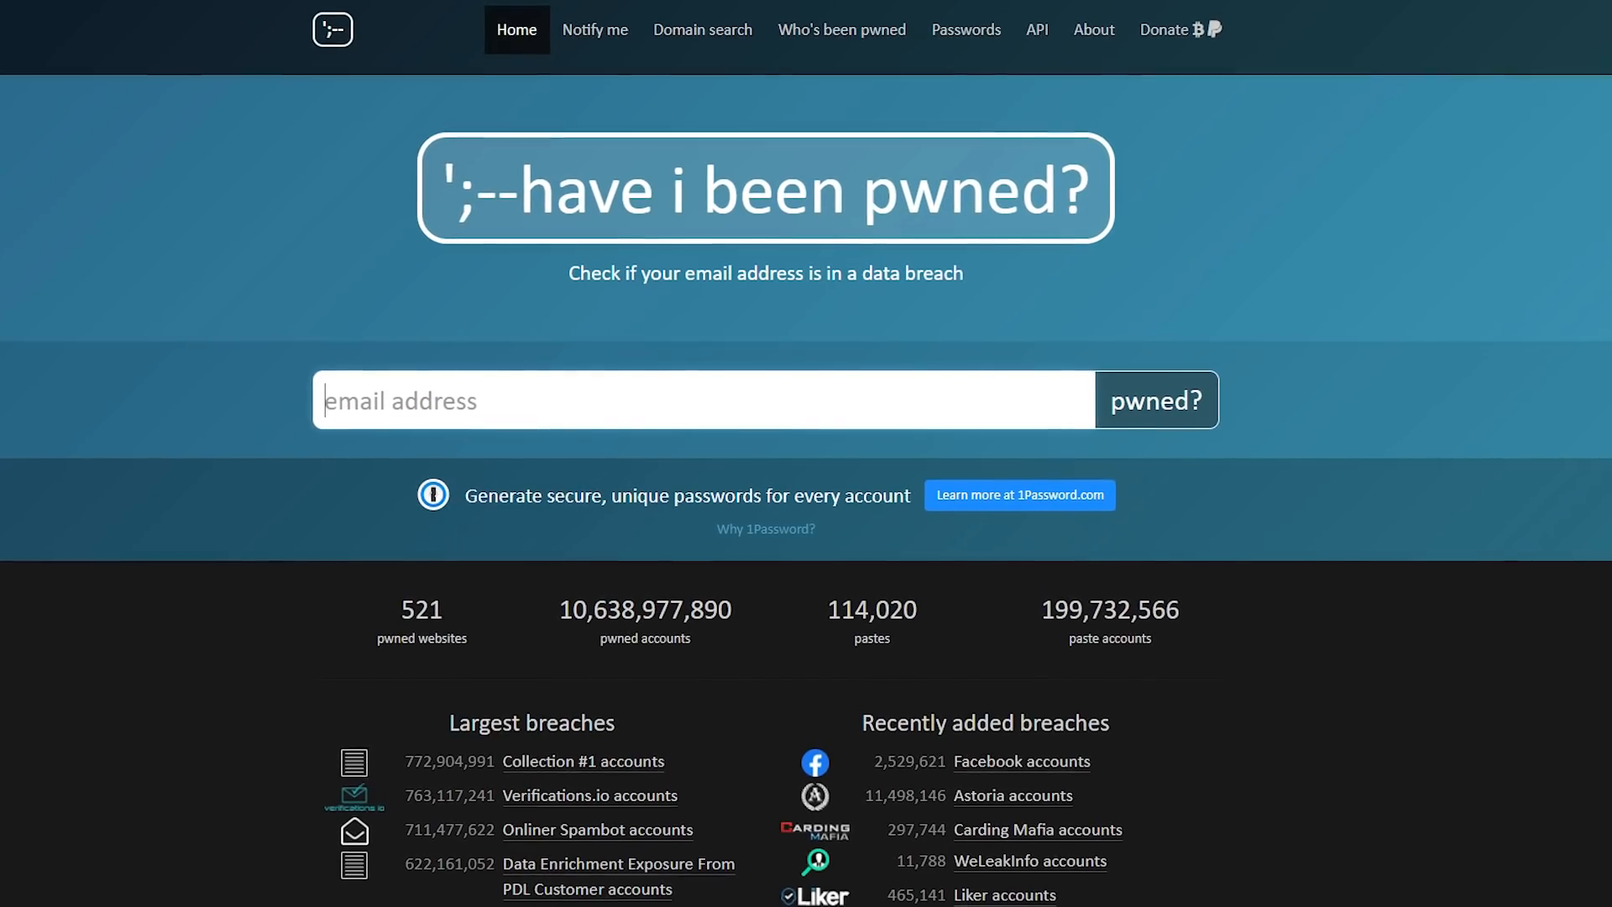
pyautogui.scroll(-3)
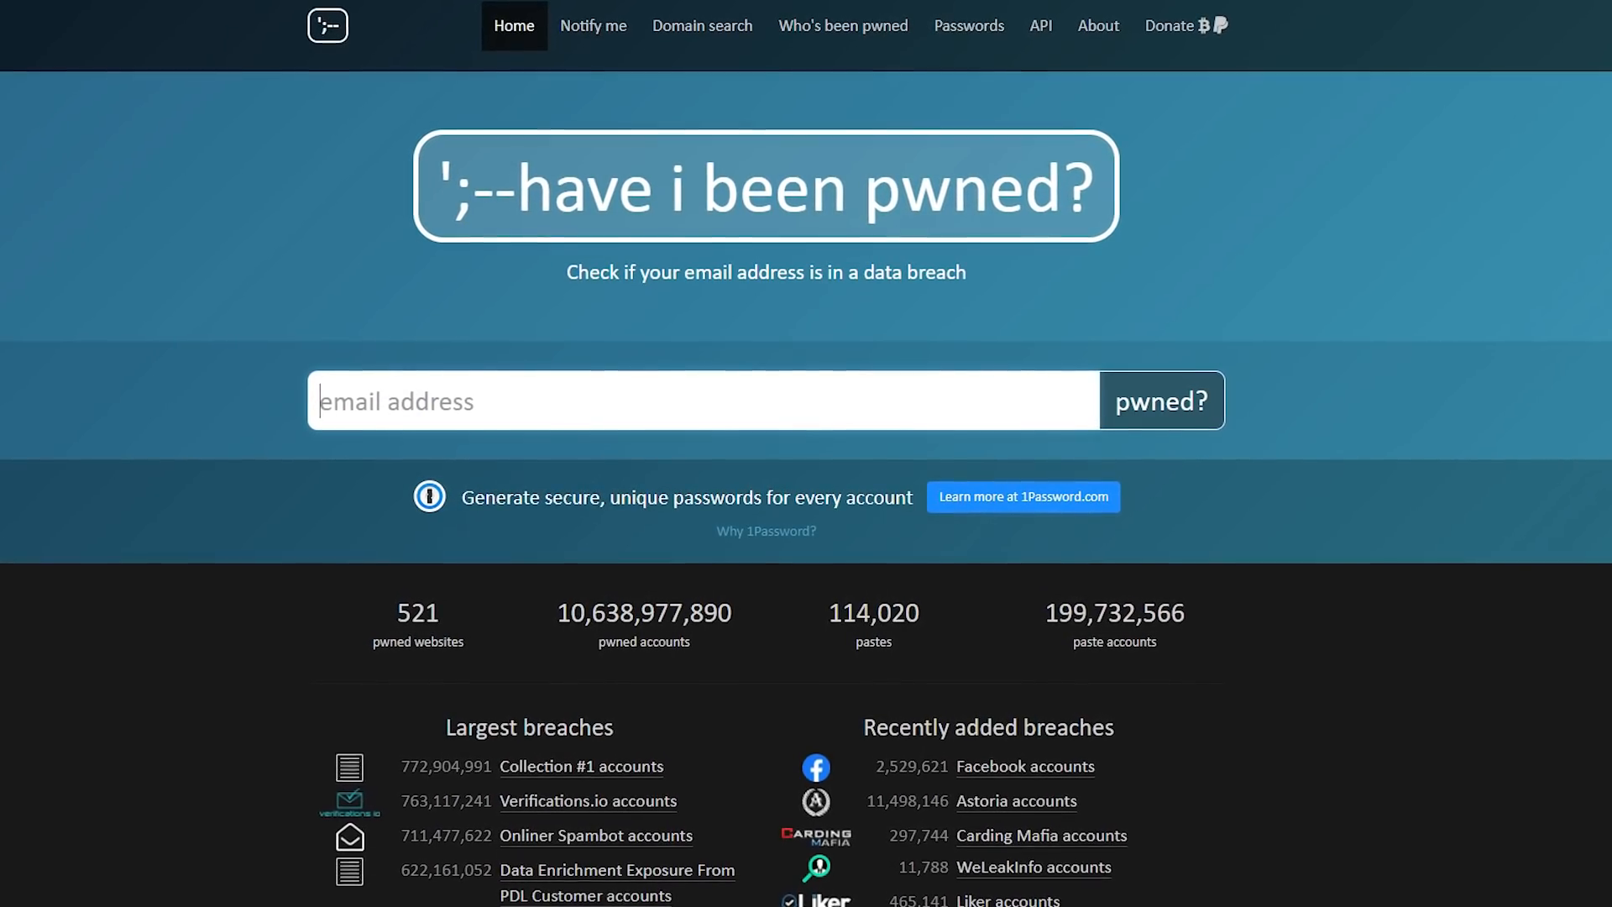